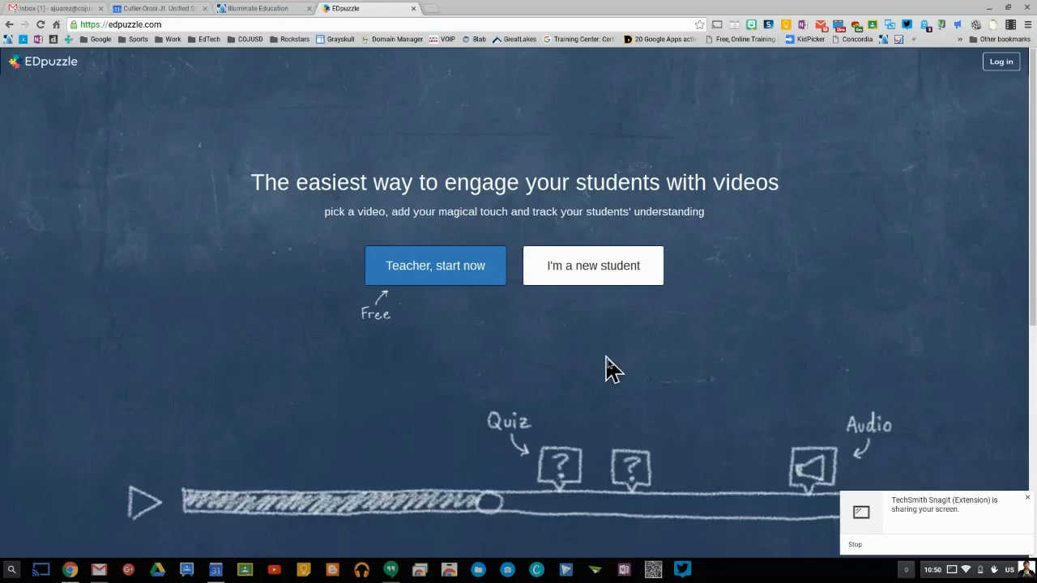
# Get started as a teacher and begin the quick welcome tour
pyautogui.click(434, 266)
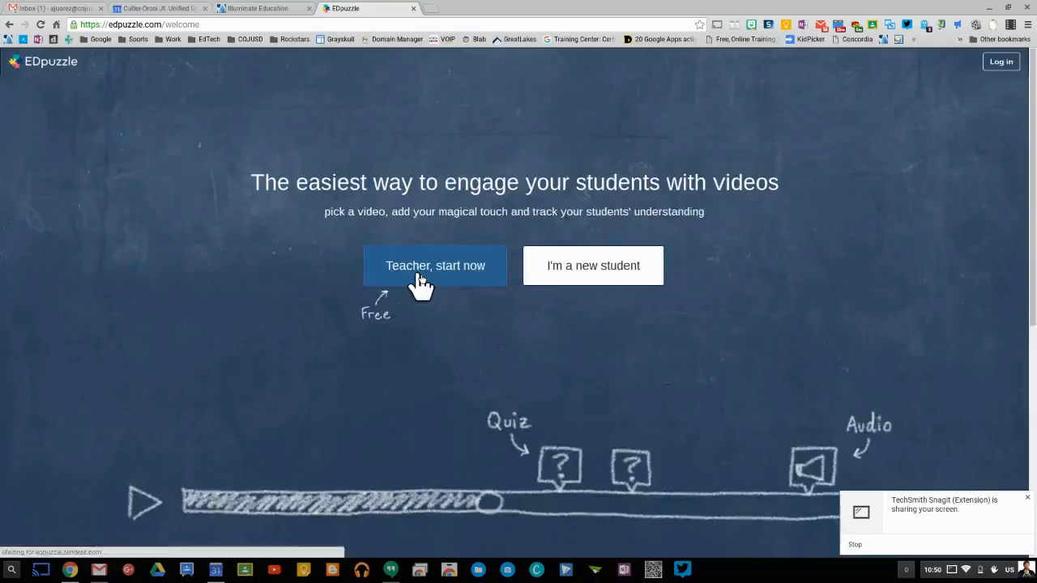
pyautogui.click(434, 265)
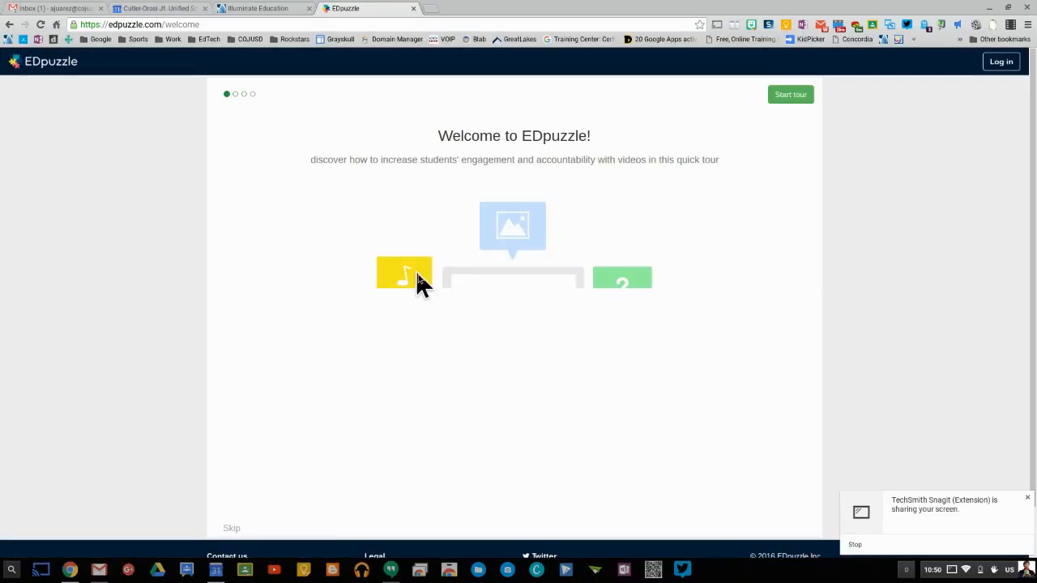
pyautogui.moveTo(964, 506)
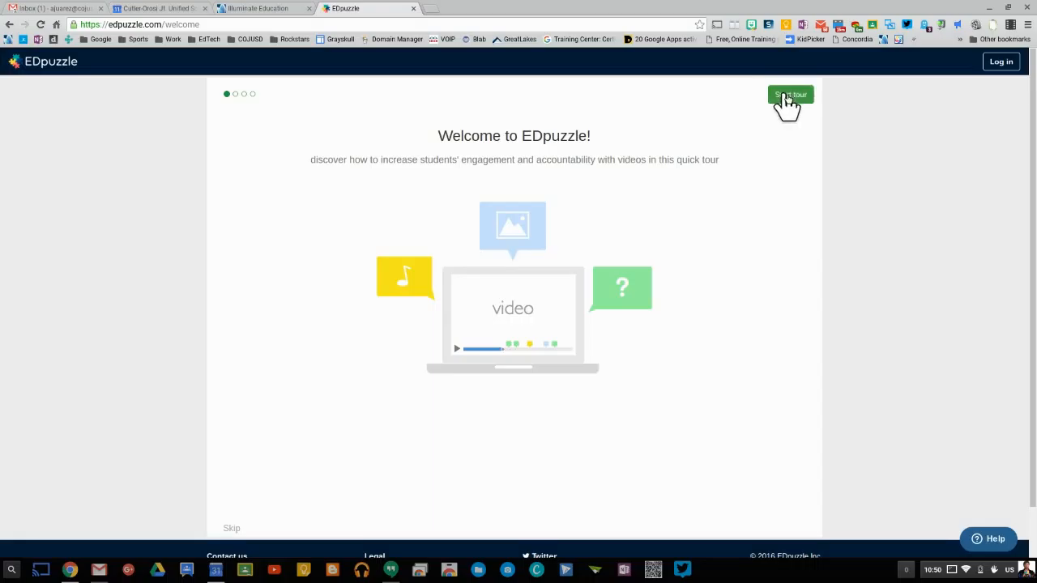
pyautogui.click(791, 94)
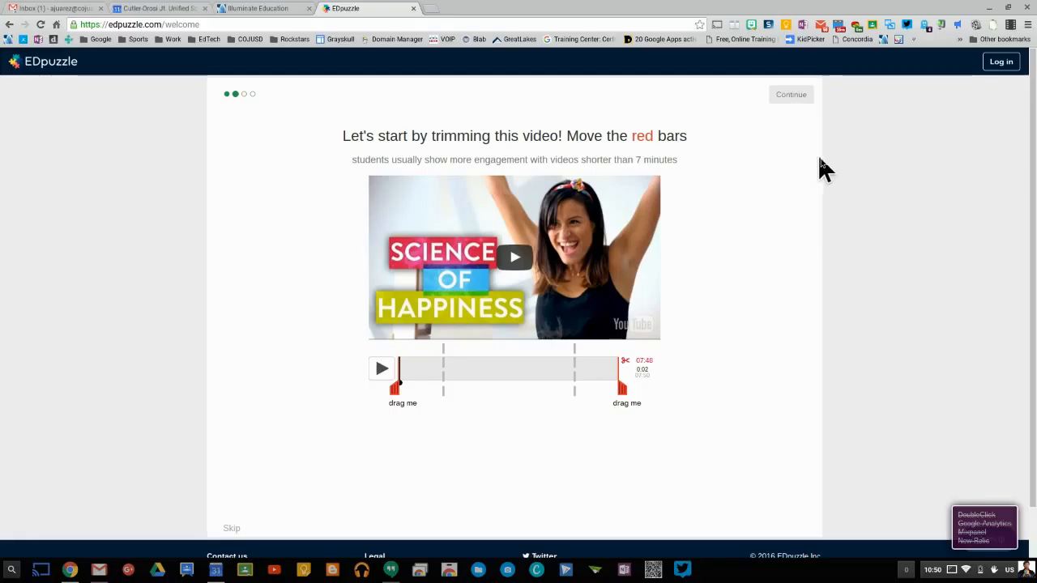
pyautogui.moveTo(829, 159)
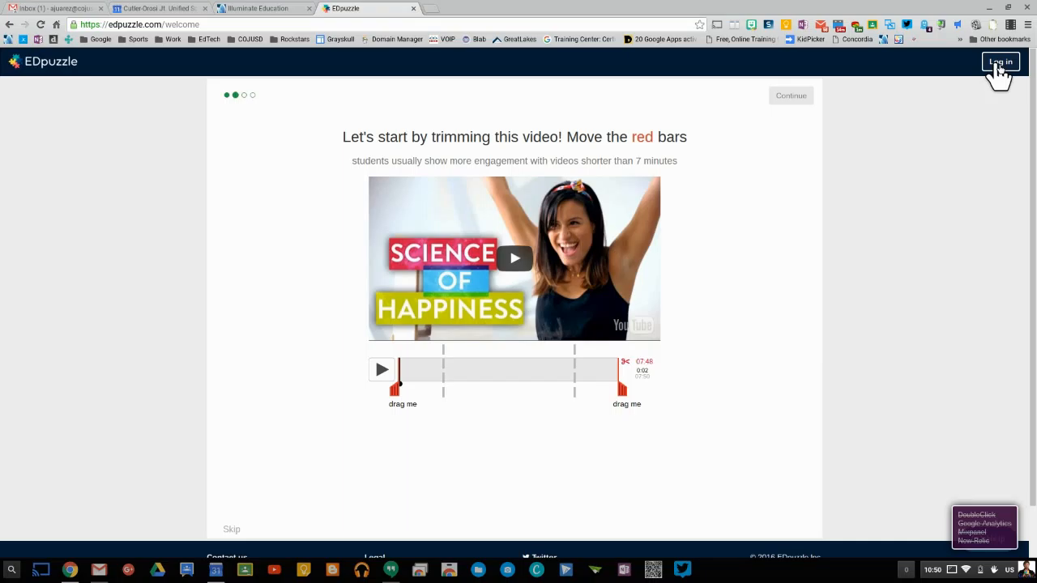
# Log in as a teacher through Google, choosing the teacher's Google account, and land on My Classes
pyautogui.click(999, 62)
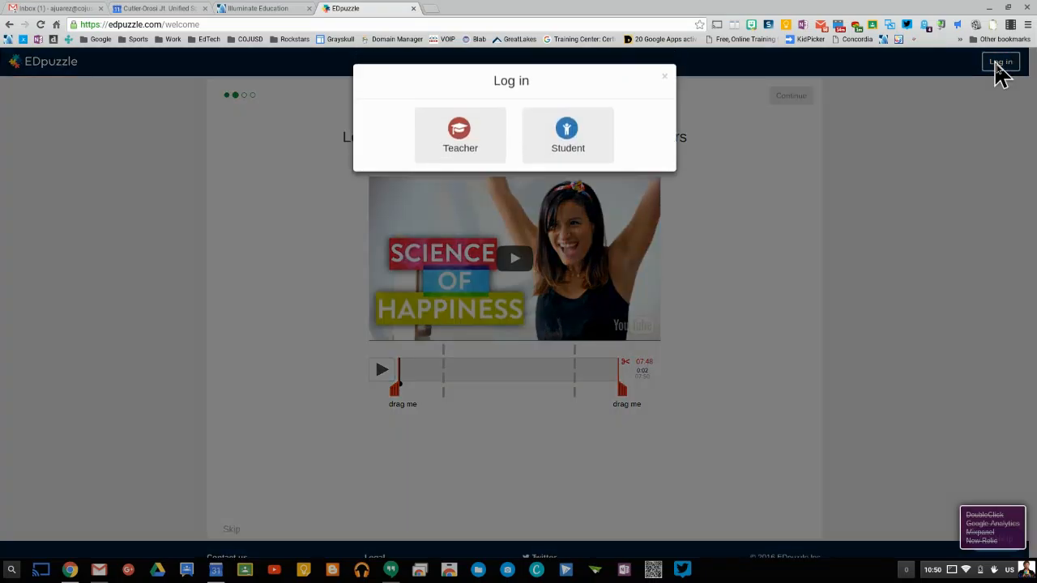
pyautogui.moveTo(451, 143)
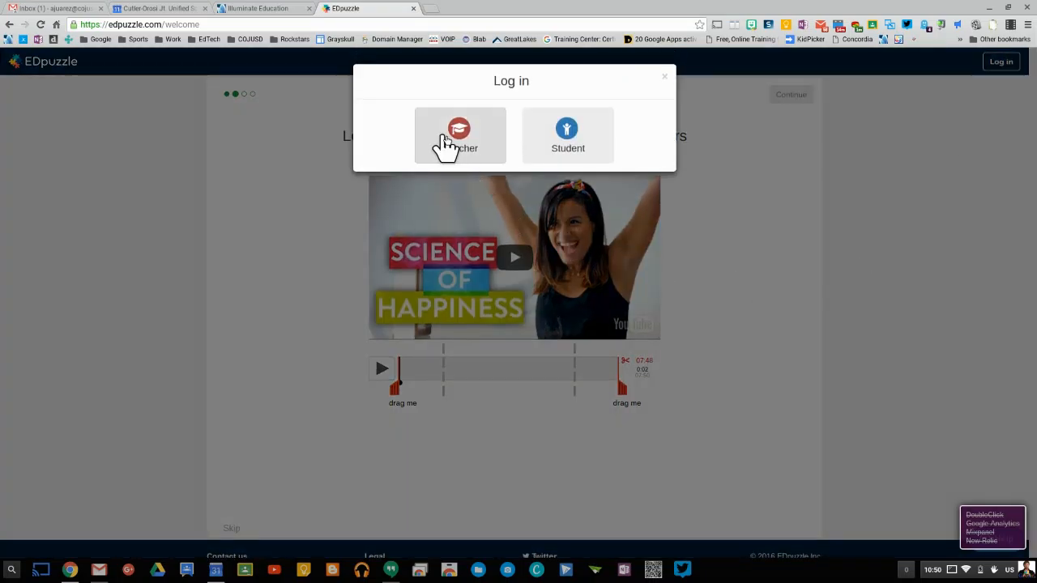
pyautogui.click(460, 136)
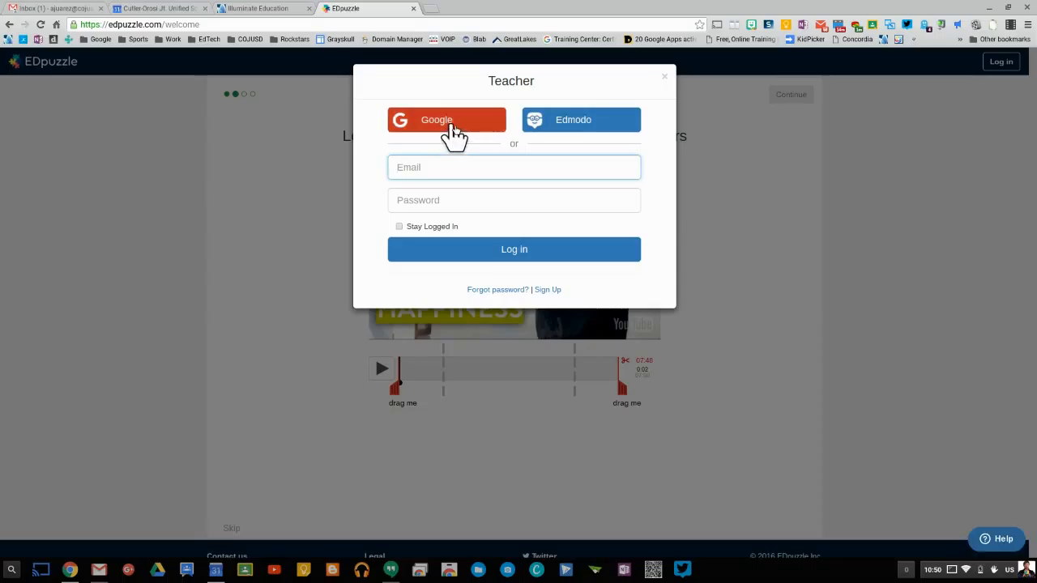
pyautogui.click(447, 120)
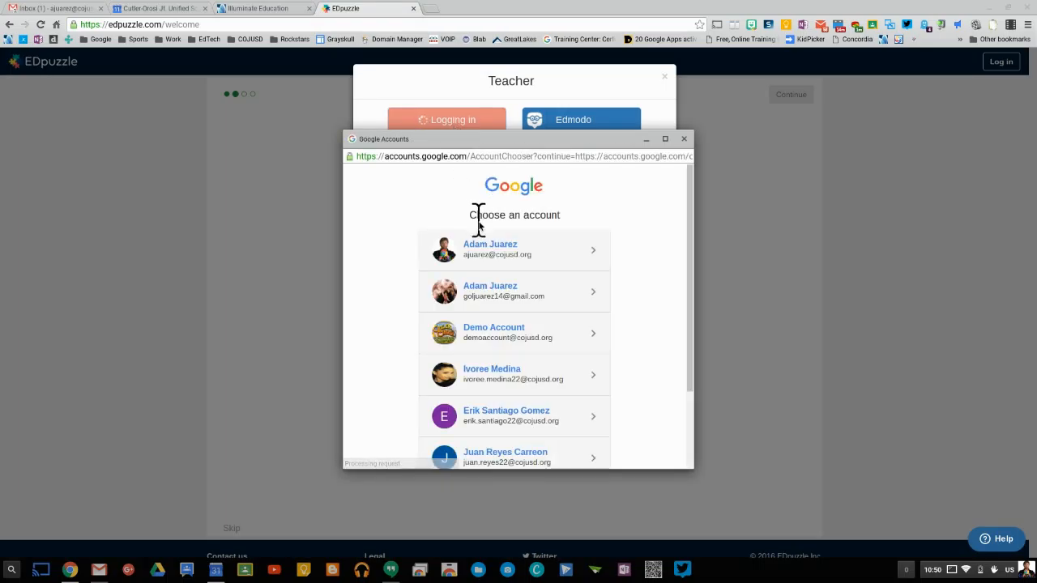
pyautogui.click(495, 249)
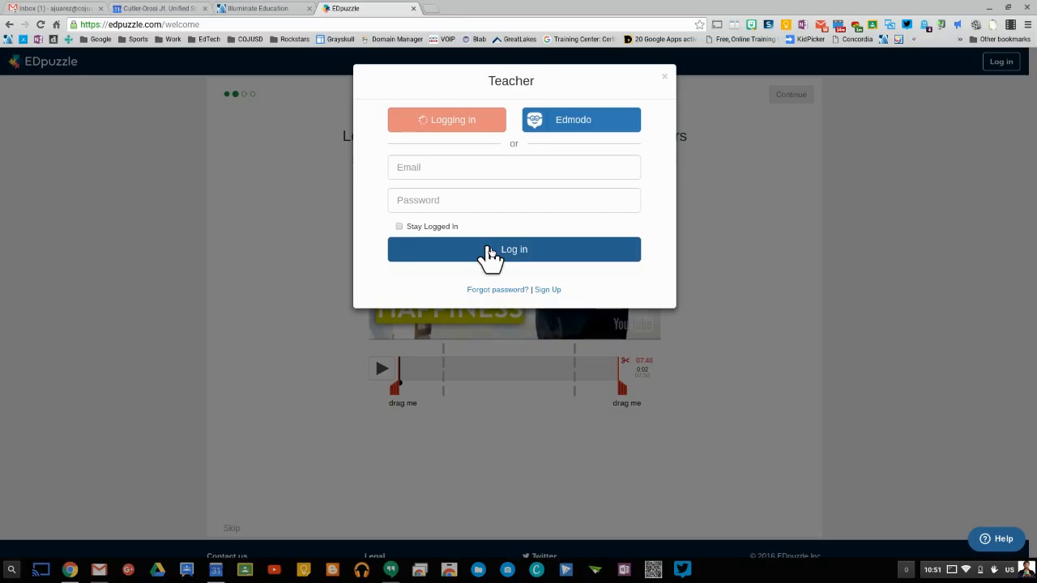
pyautogui.click(513, 250)
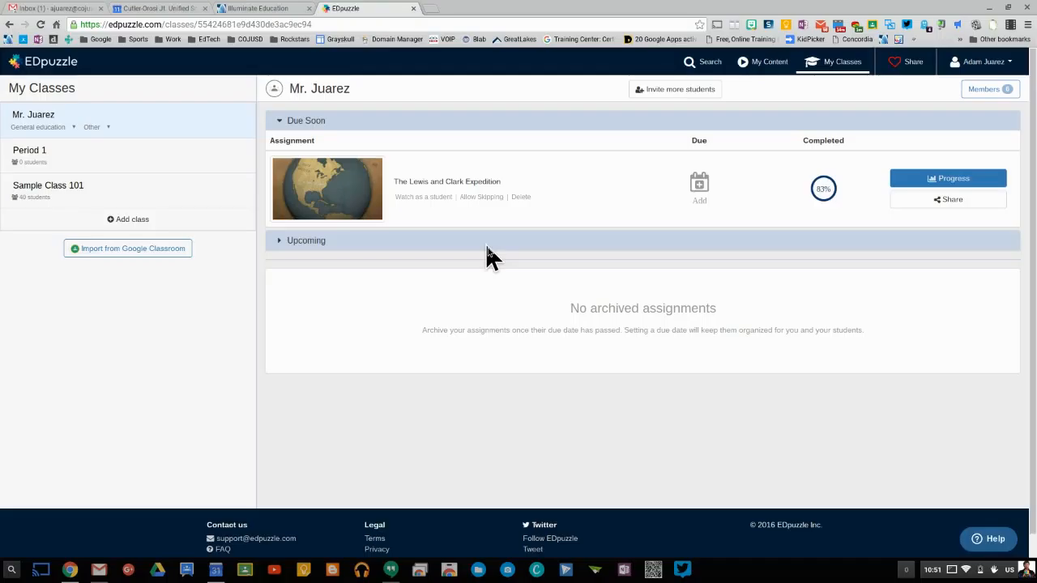
pyautogui.moveTo(127, 305)
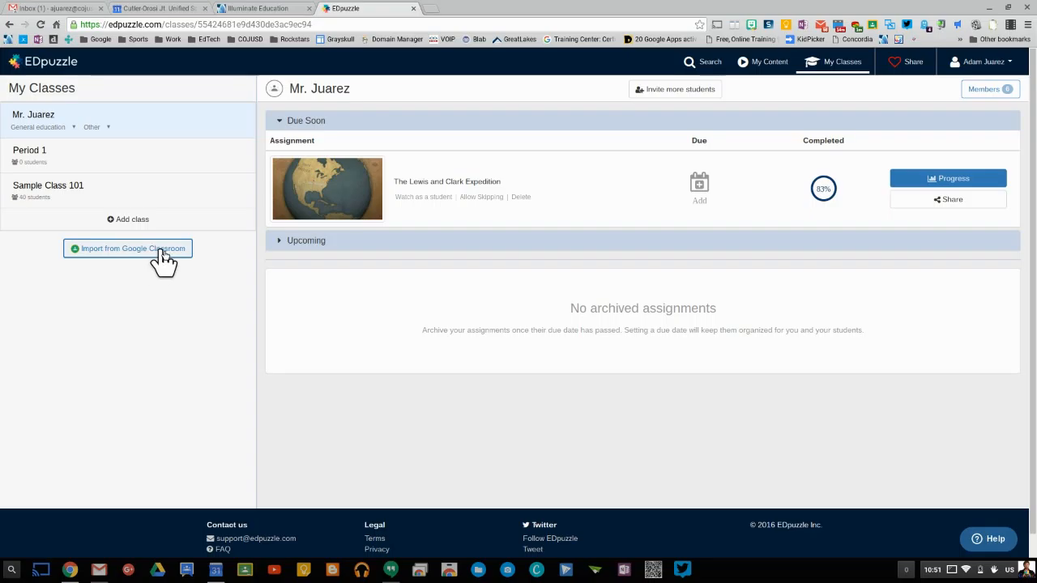
# Import Practice Classroom from Google Classroom so it joins Period 1 and Sample Class 101
pyautogui.click(133, 248)
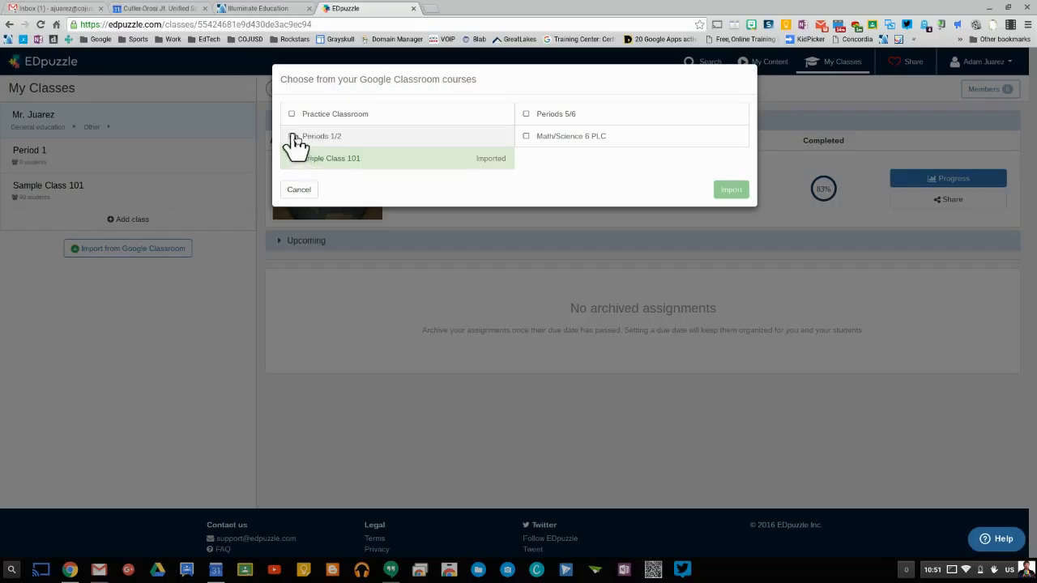
pyautogui.click(291, 113)
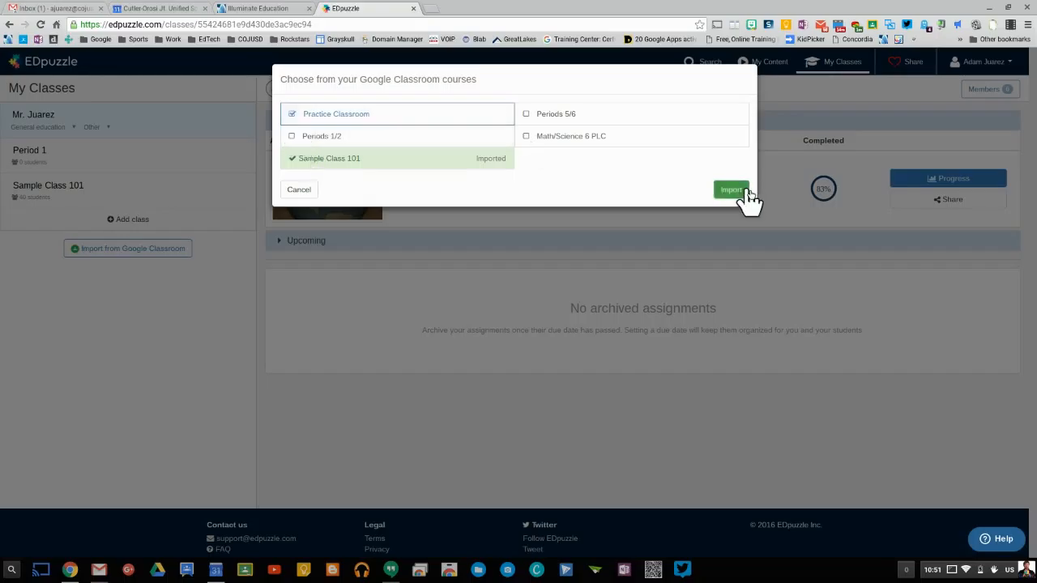
pyautogui.click(729, 188)
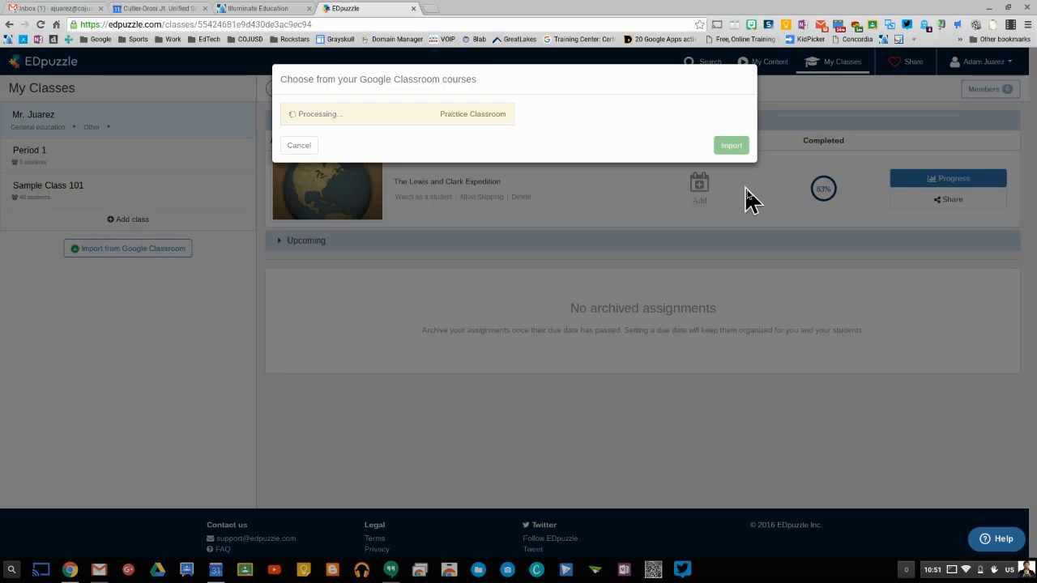
pyautogui.click(729, 146)
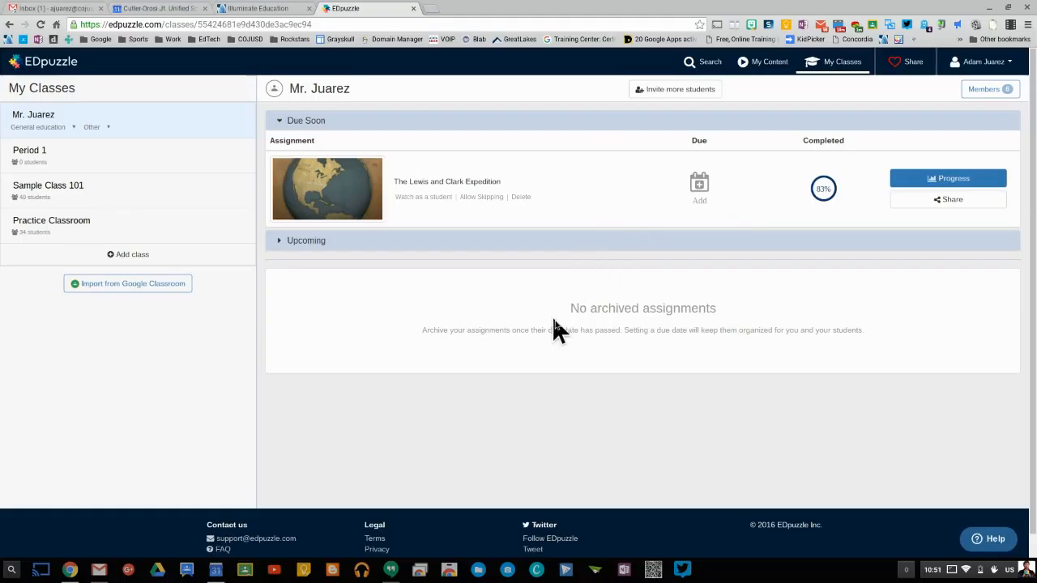
pyautogui.moveTo(419, 225)
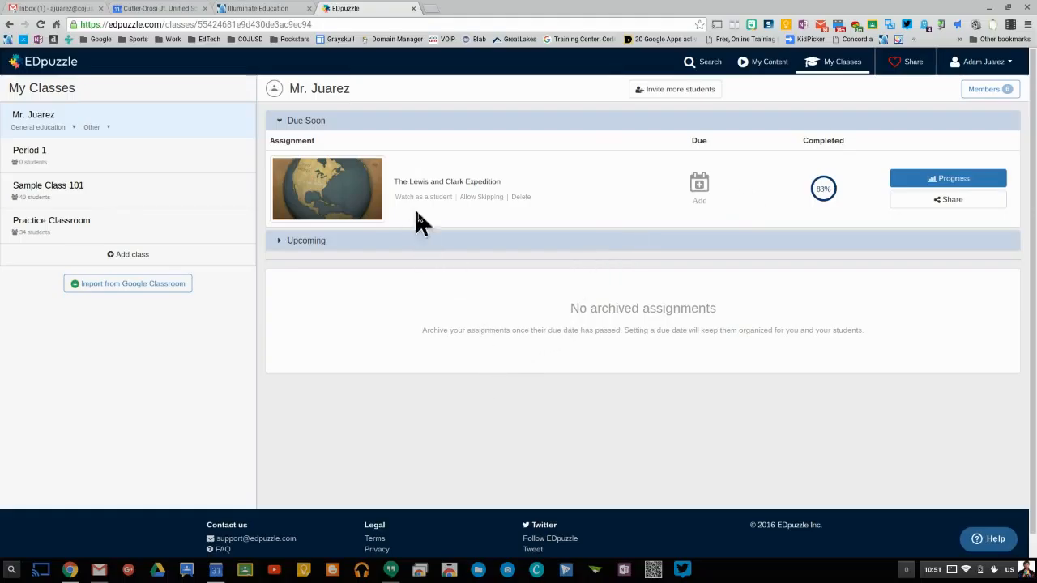
pyautogui.moveTo(404, 224)
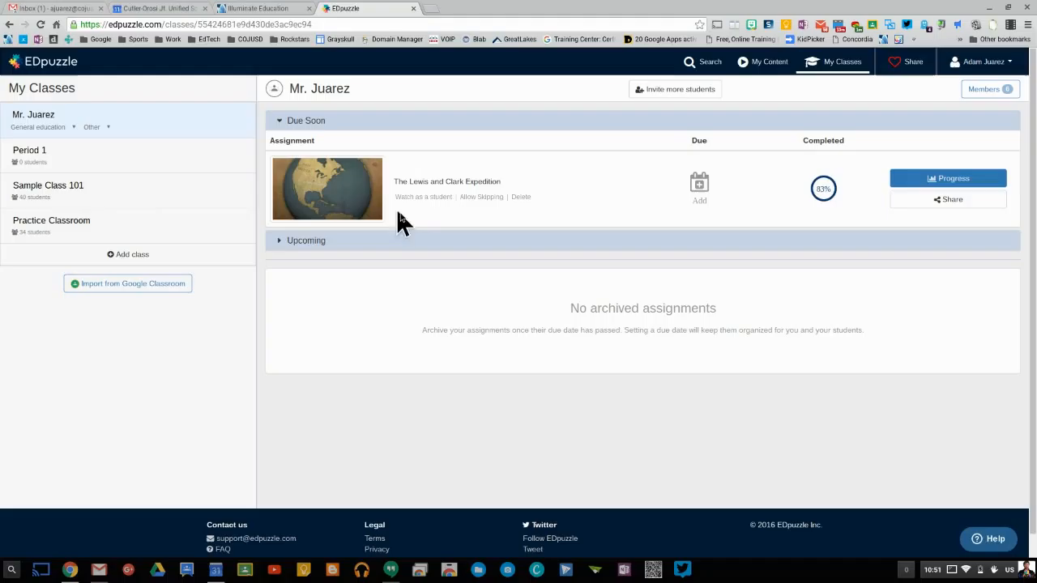
pyautogui.moveTo(421, 198)
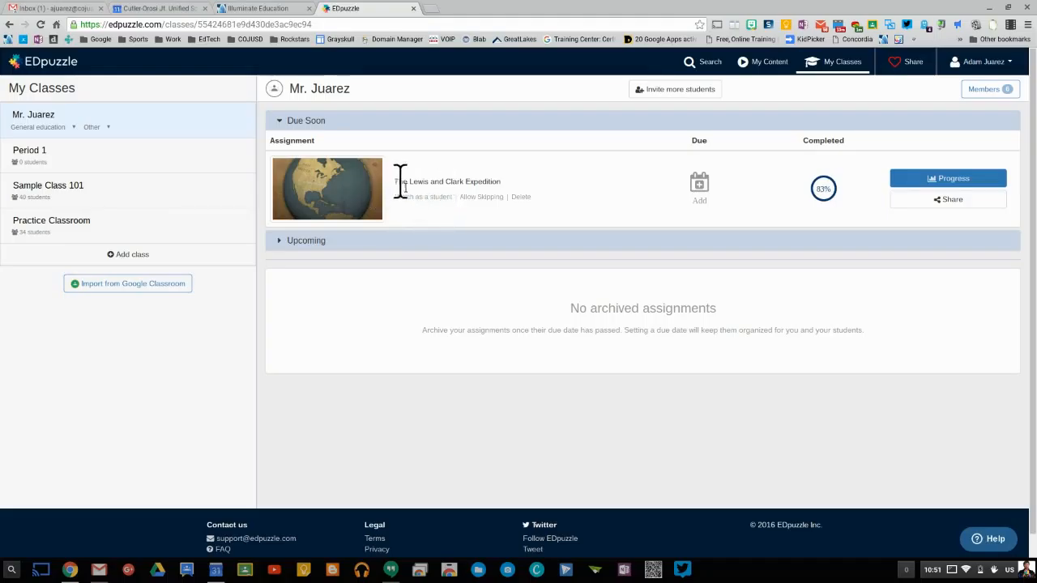
pyautogui.moveTo(791, 212)
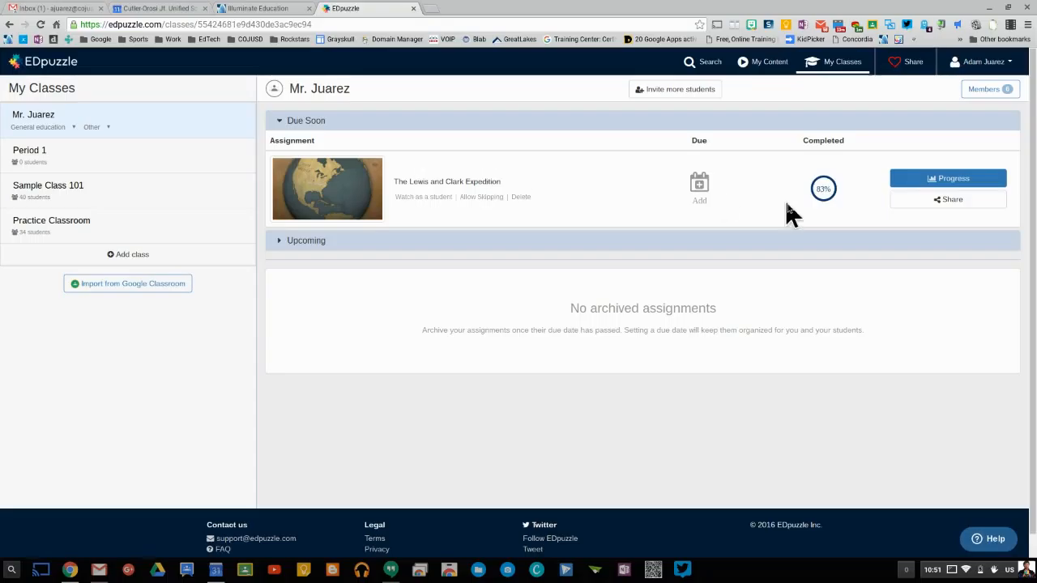
pyautogui.moveTo(299, 182)
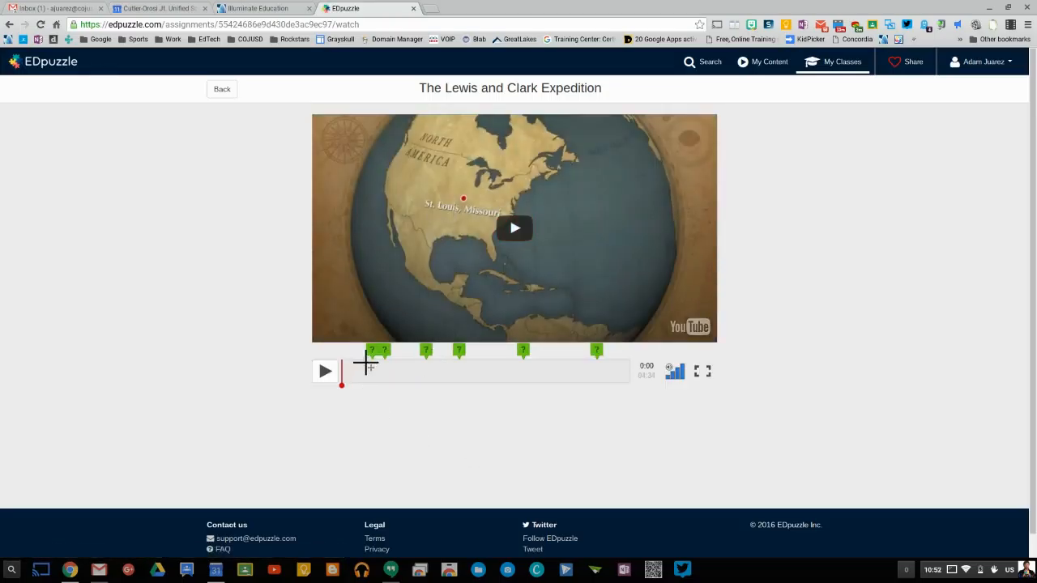
pyautogui.moveTo(486, 369)
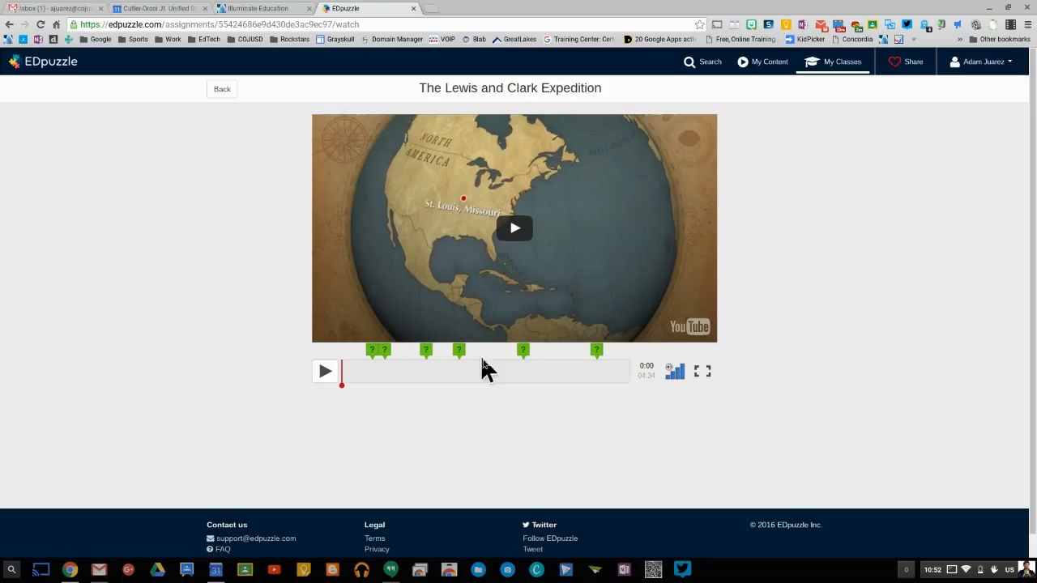
pyautogui.moveTo(615, 457)
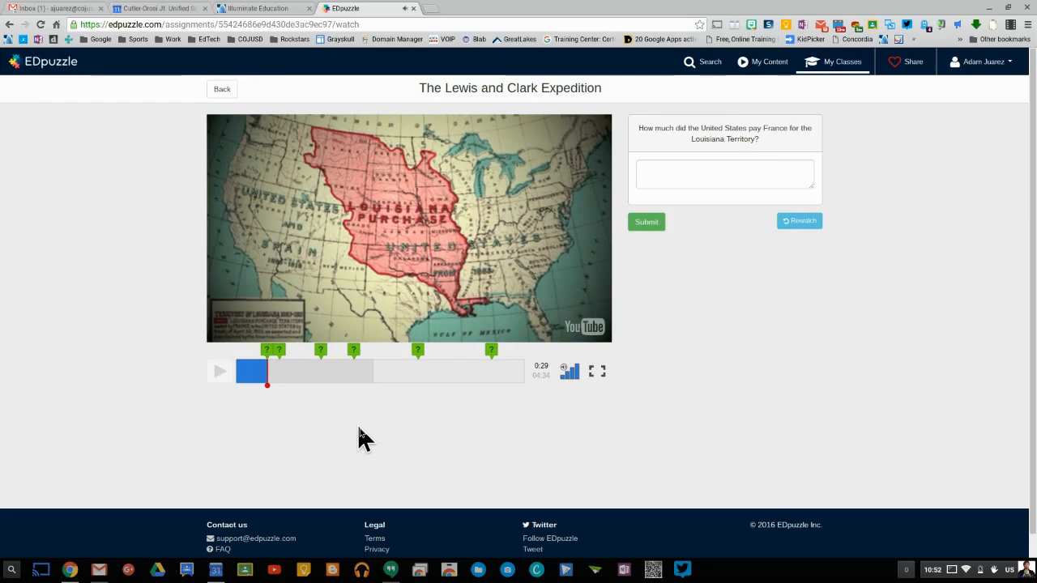
pyautogui.moveTo(683, 149)
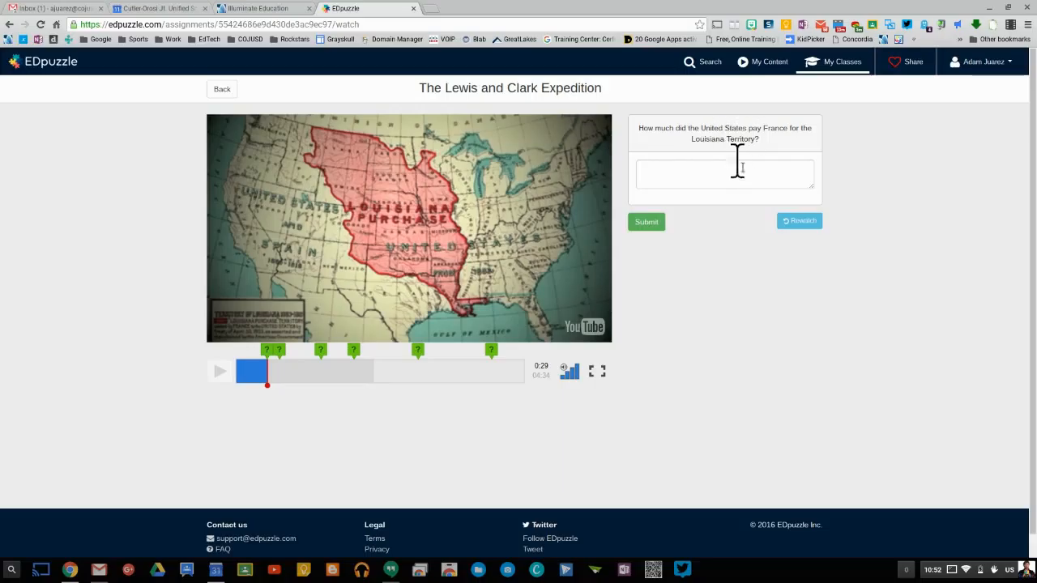
# Answer the Louisiana Territory price question with '$15 million' and submit it
pyautogui.click(725, 171)
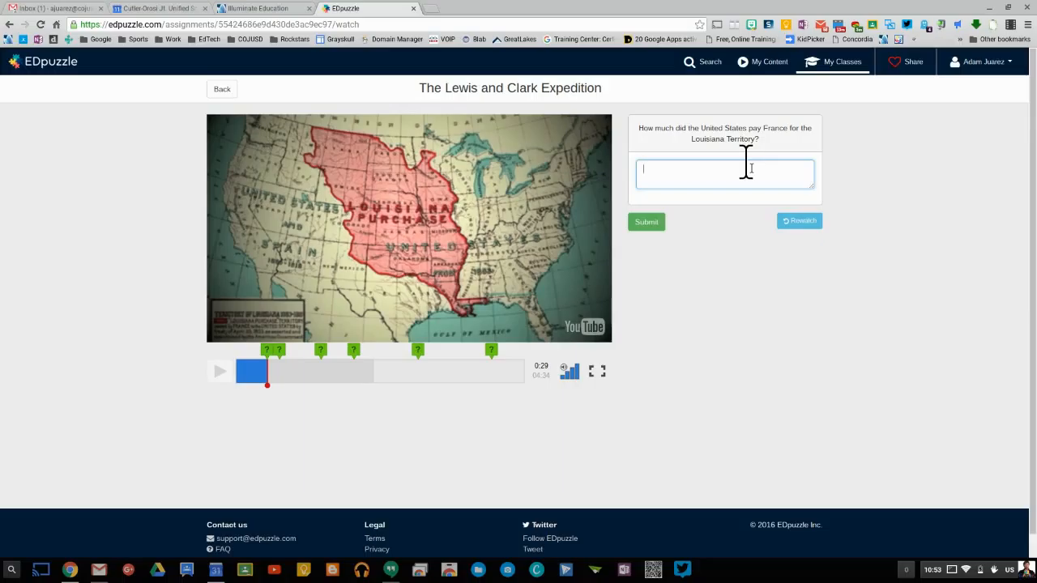
pyautogui.write('$')
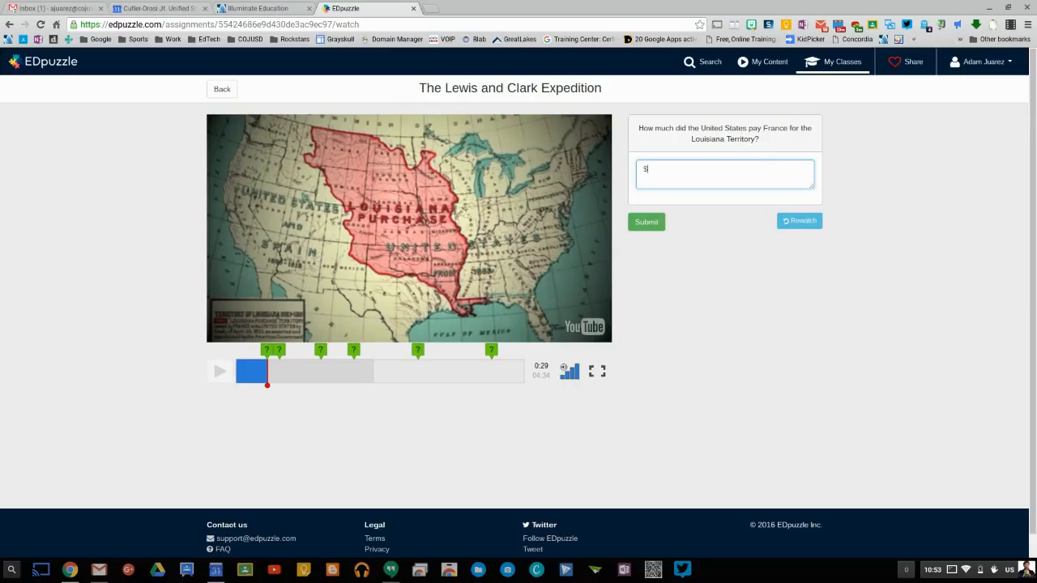
pyautogui.write('15 million')
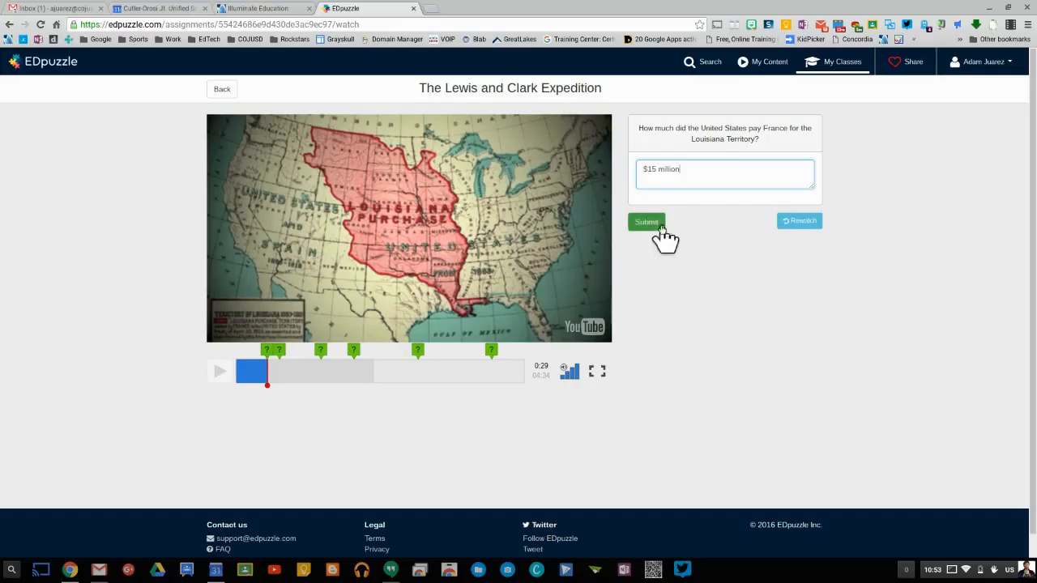
pyautogui.click(647, 222)
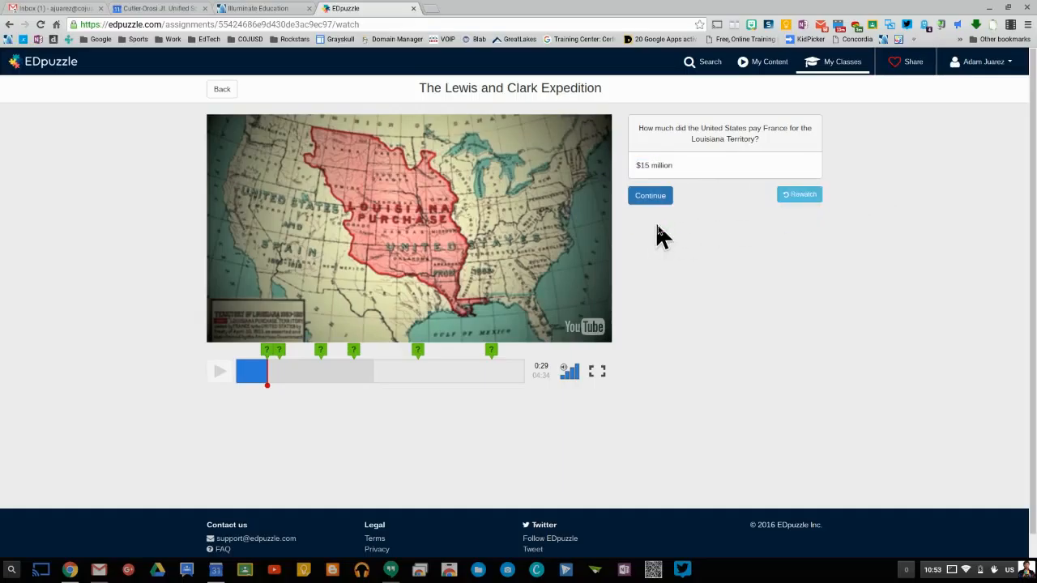
pyautogui.moveTo(679, 176)
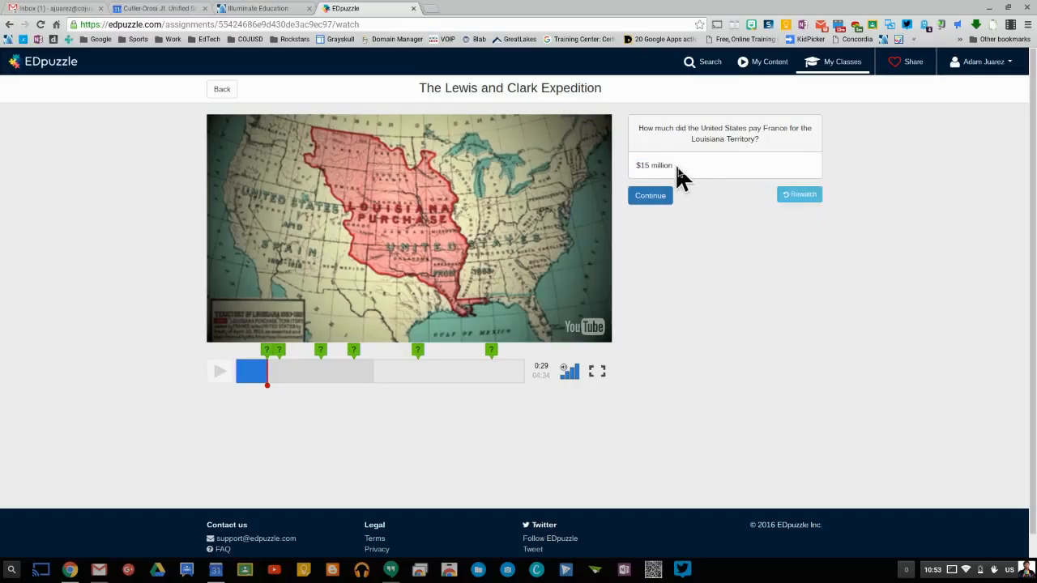